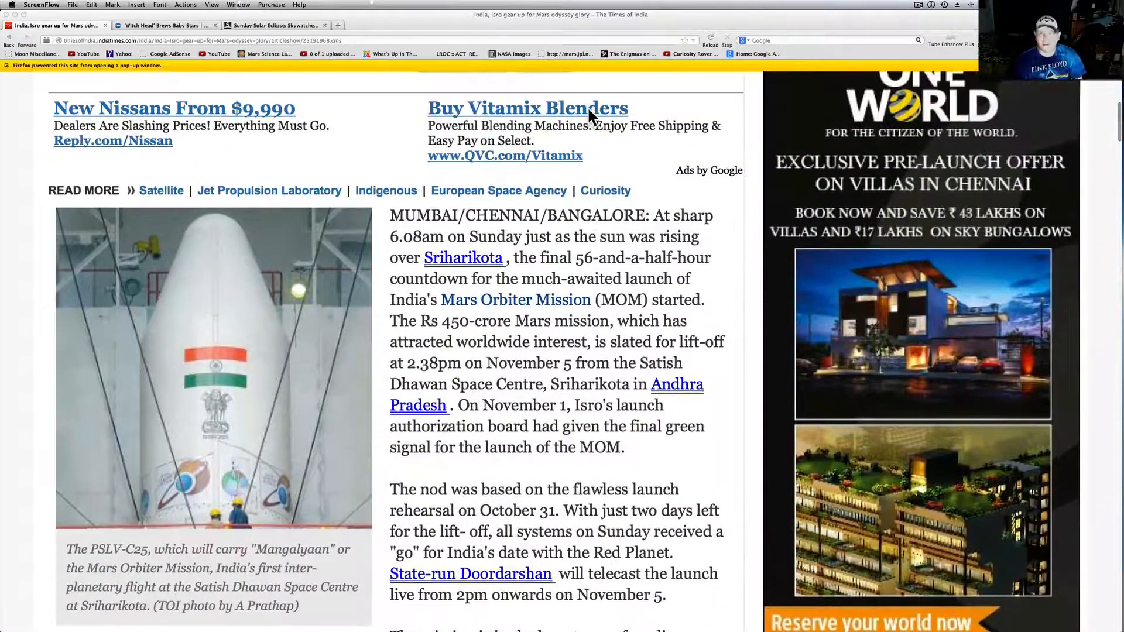
- Scroll through the opening paragraphs of the Times of India Mars Orbiter article
{"action": "scroll", "scroll_direction": "up", "scroll_amount": 3}
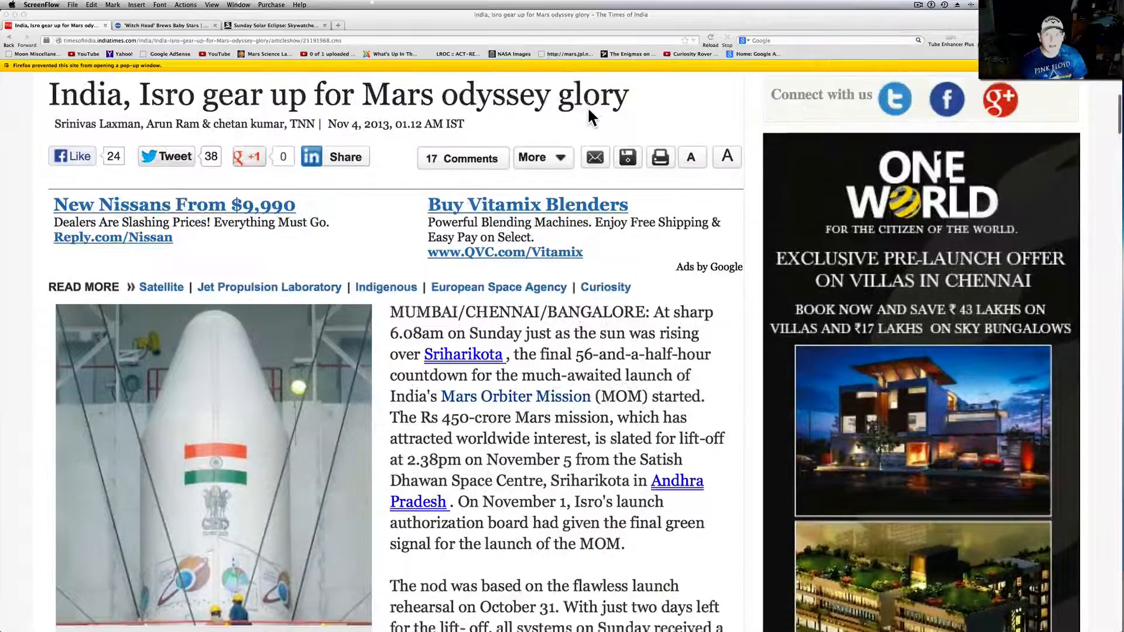
{"action": "scroll", "scroll_direction": "down", "scroll_amount": 3}
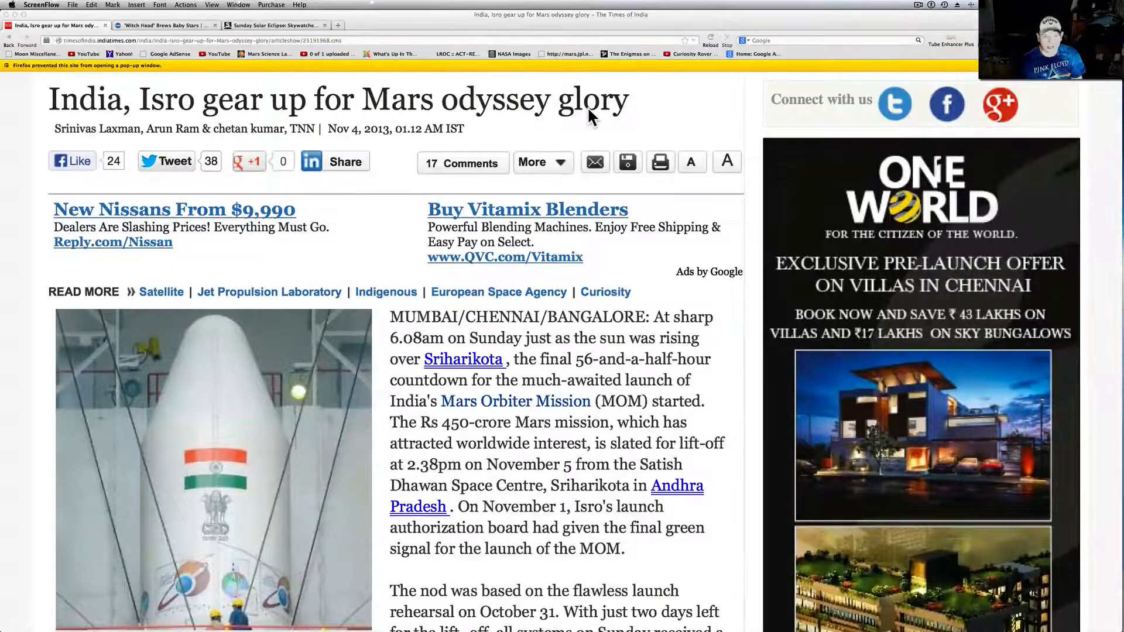
{"action": "scroll", "scroll_direction": "down", "scroll_amount": 3}
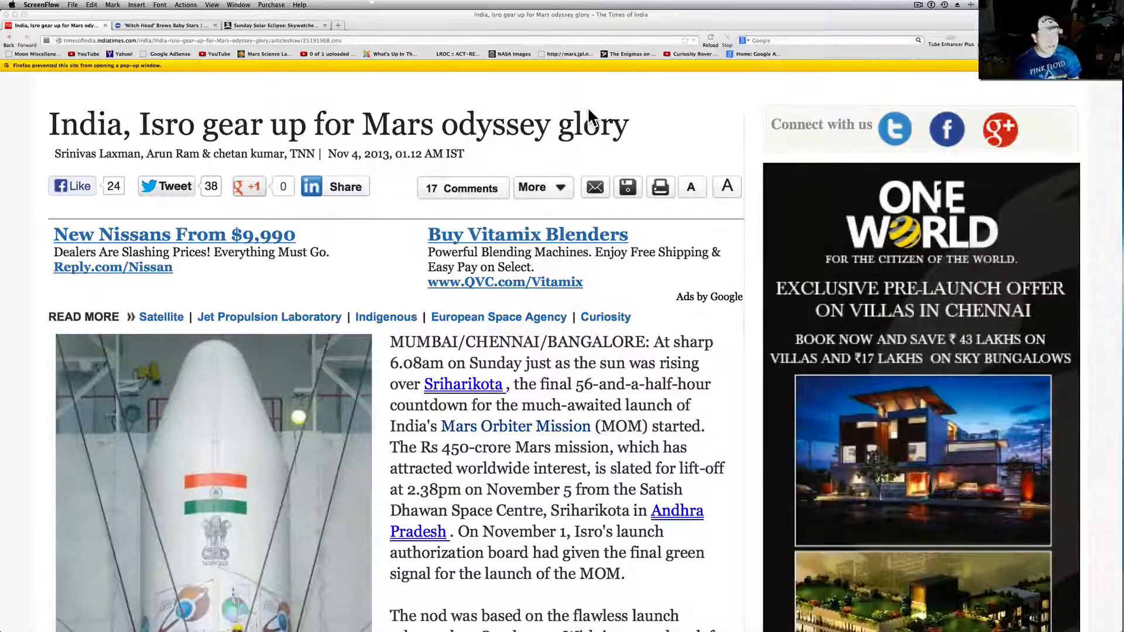
{"action": "scroll", "scroll_direction": "down", "scroll_amount": 3}
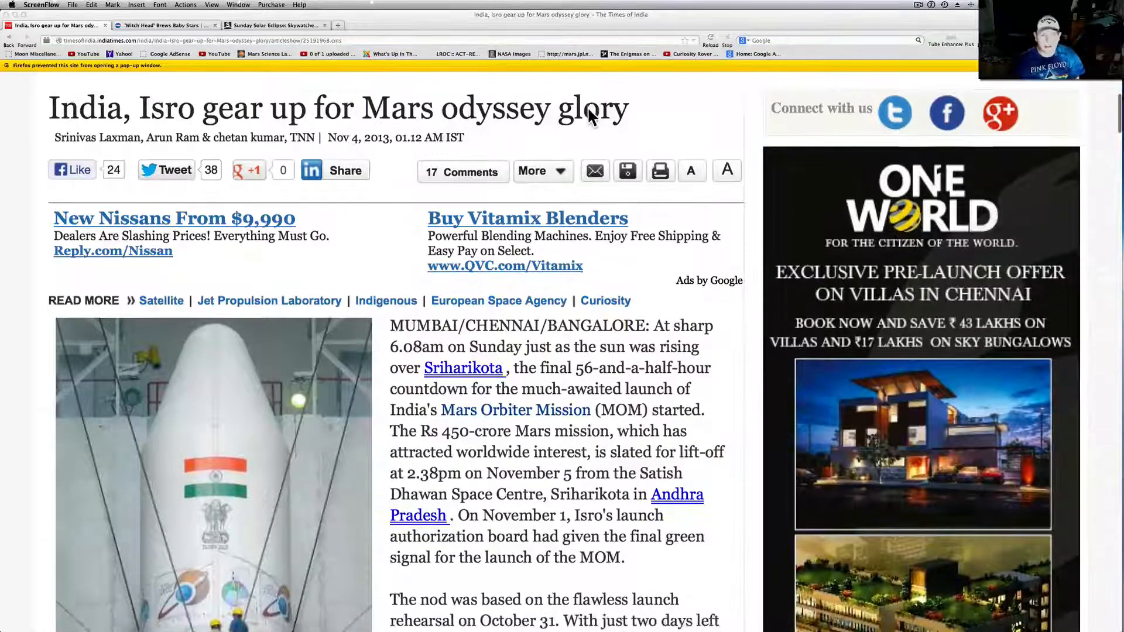
{"action": "scroll", "scroll_direction": "down", "scroll_amount": 3}
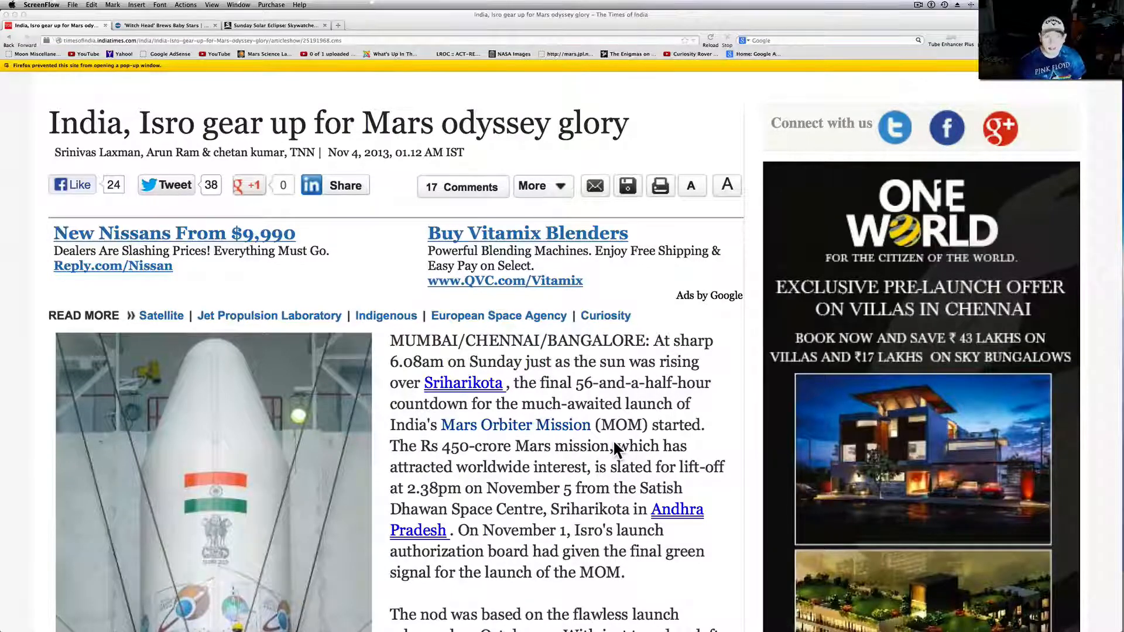
{"action": "mouse_move", "coordinate": [502, 473]}
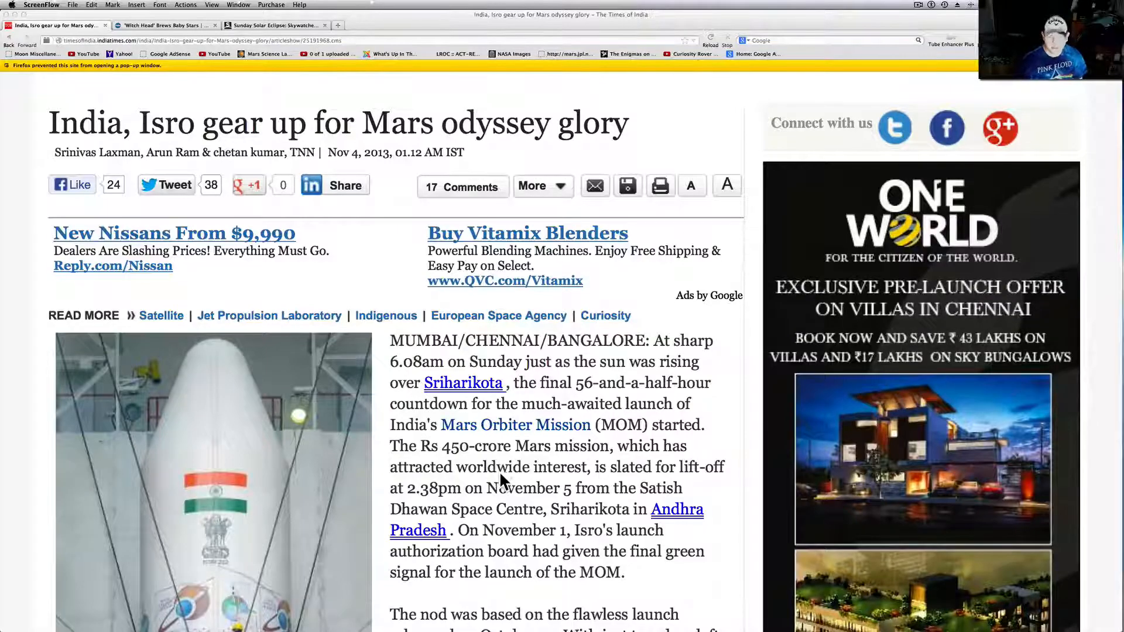
- Read the telecast and propellant-filling paragraphs, then close the Affinity pop-up ad
{"action": "scroll", "scroll_direction": "down", "scroll_amount": 3}
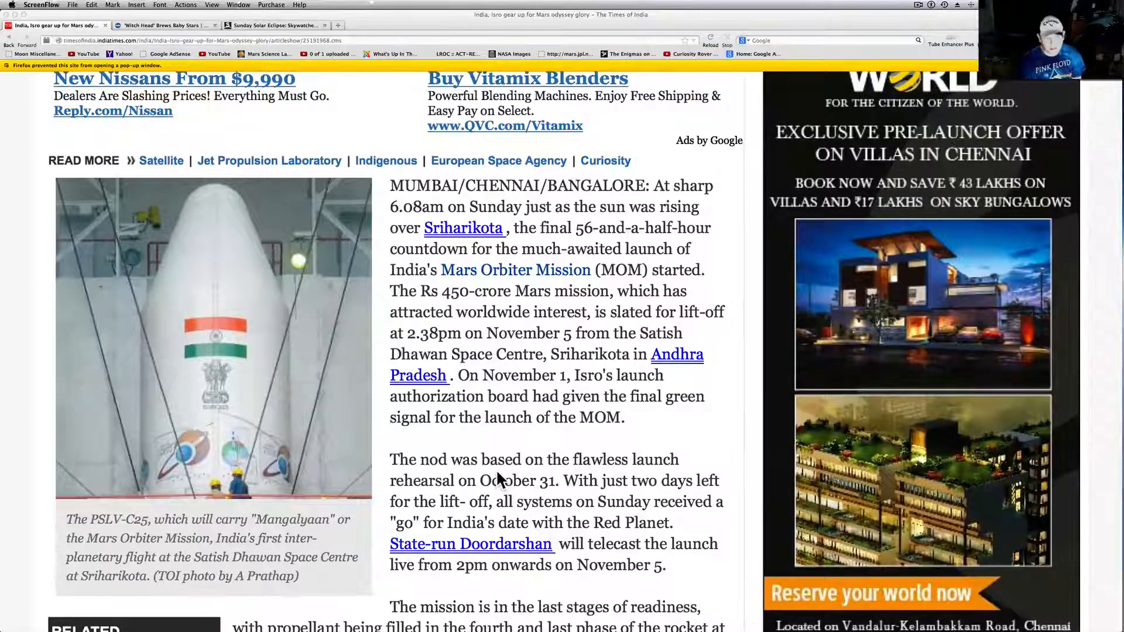
{"action": "scroll", "scroll_direction": "down", "scroll_amount": 3}
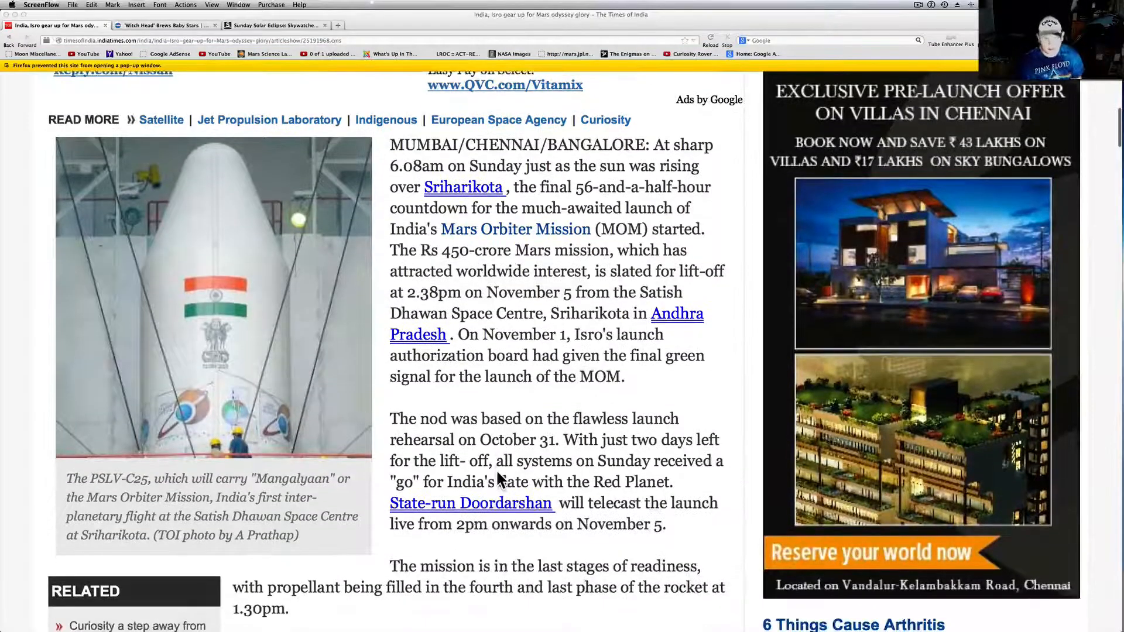
{"action": "scroll", "scroll_direction": "down", "scroll_amount": 3}
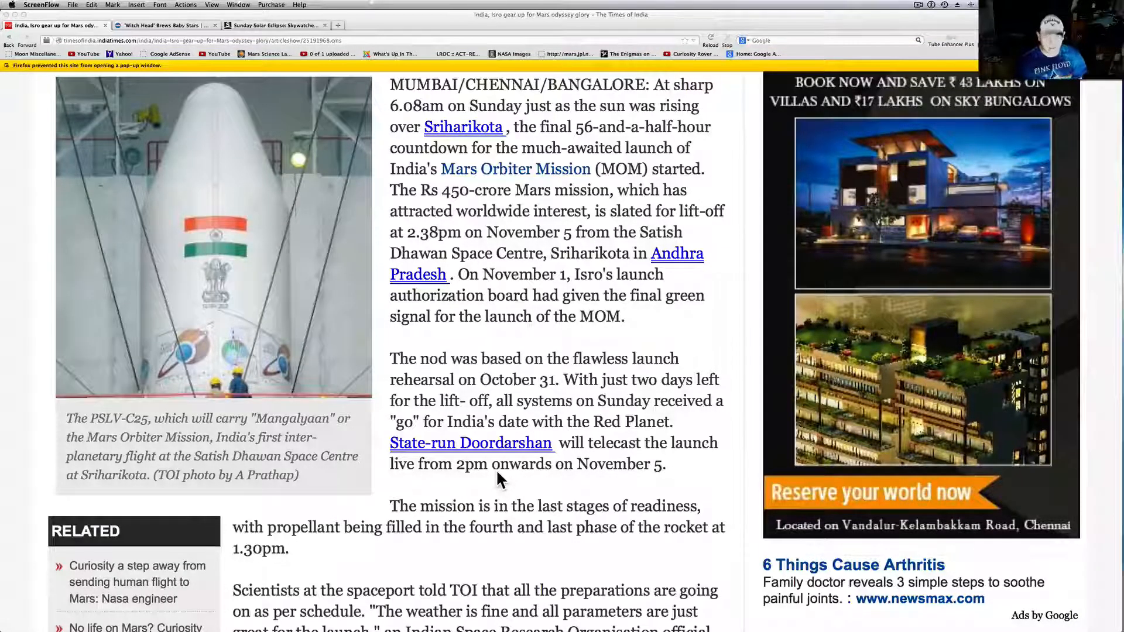
{"action": "scroll", "scroll_direction": "up", "scroll_amount": 3}
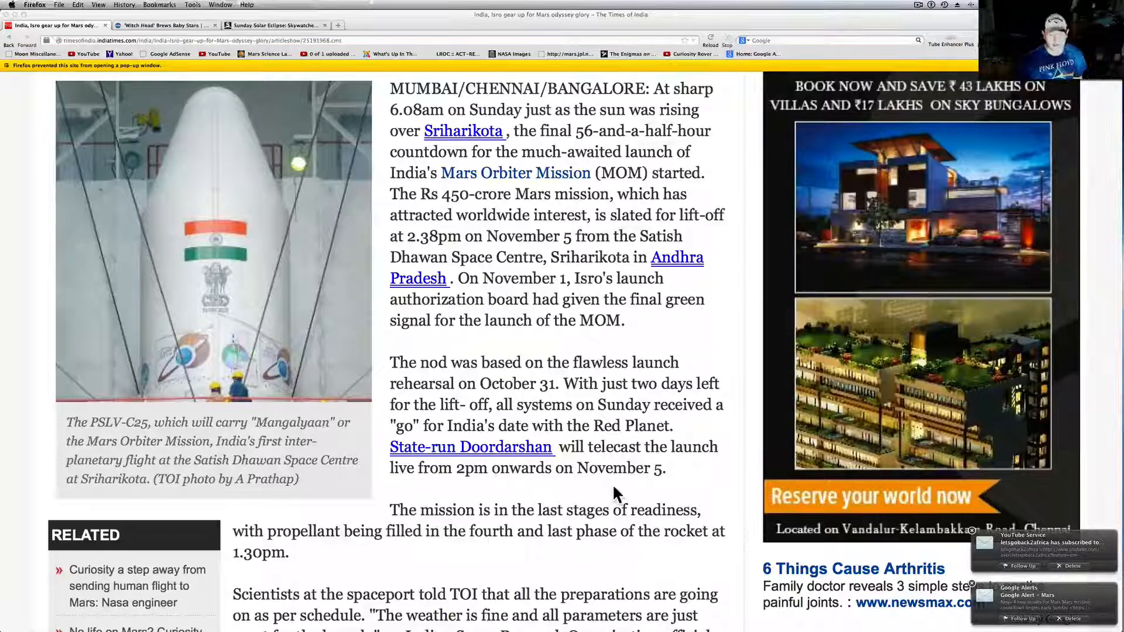
{"action": "scroll", "scroll_direction": "down", "scroll_amount": 3}
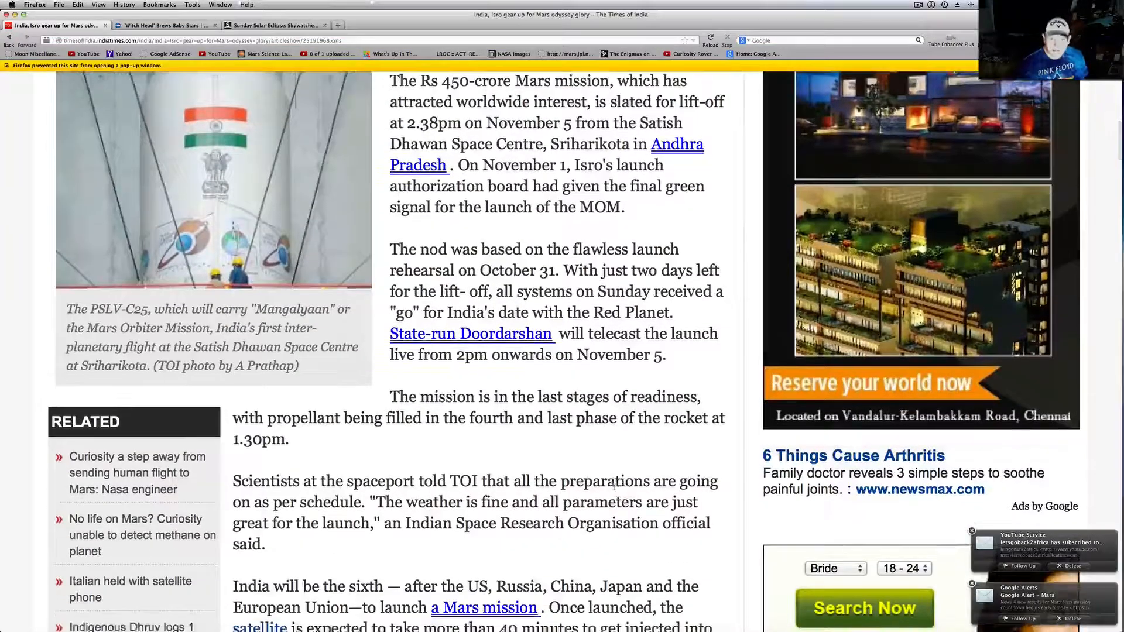
{"action": "scroll", "scroll_direction": "up", "scroll_amount": 3}
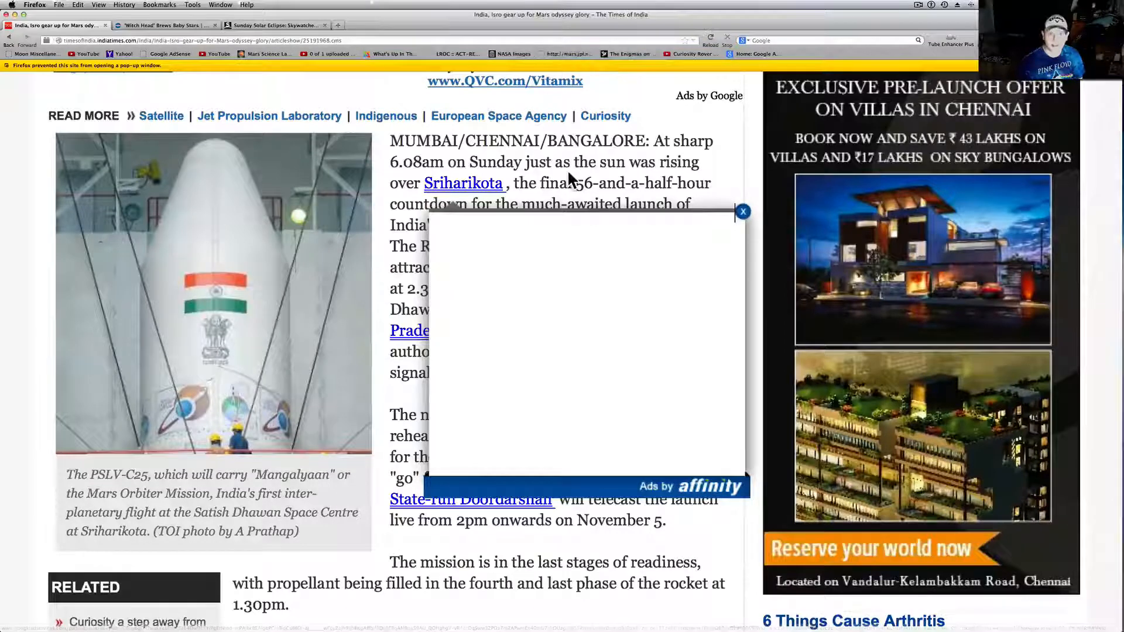
{"action": "left_click", "coordinate": [743, 212]}
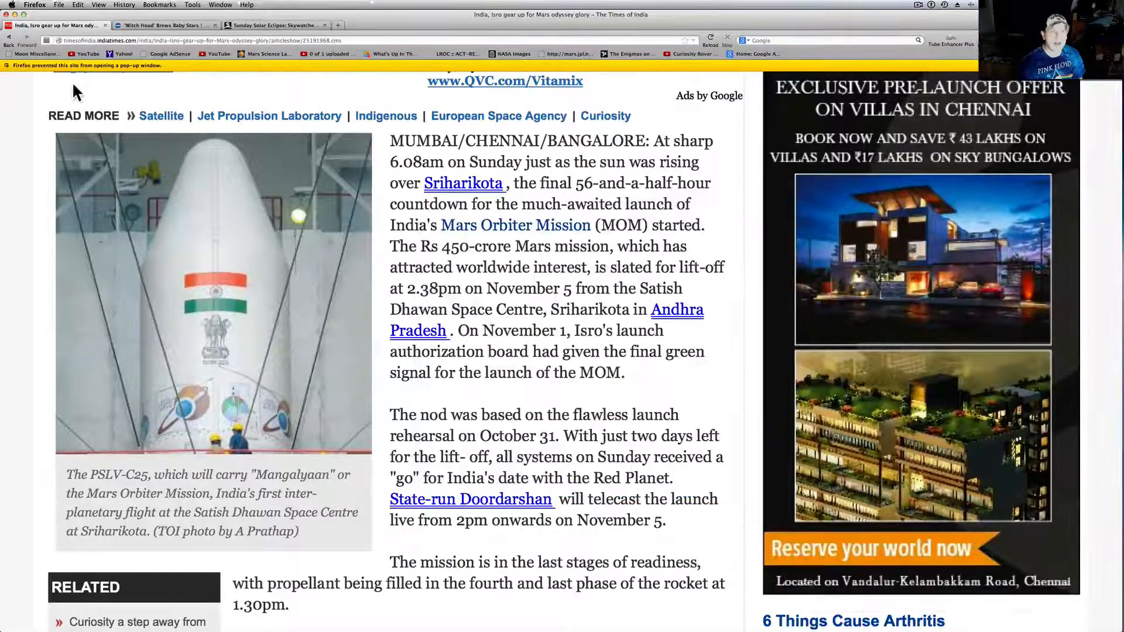
- Switch to the NASA 'Witch Head' tab and scroll to the nebula caption and download links
{"action": "left_click", "coordinate": [166, 25]}
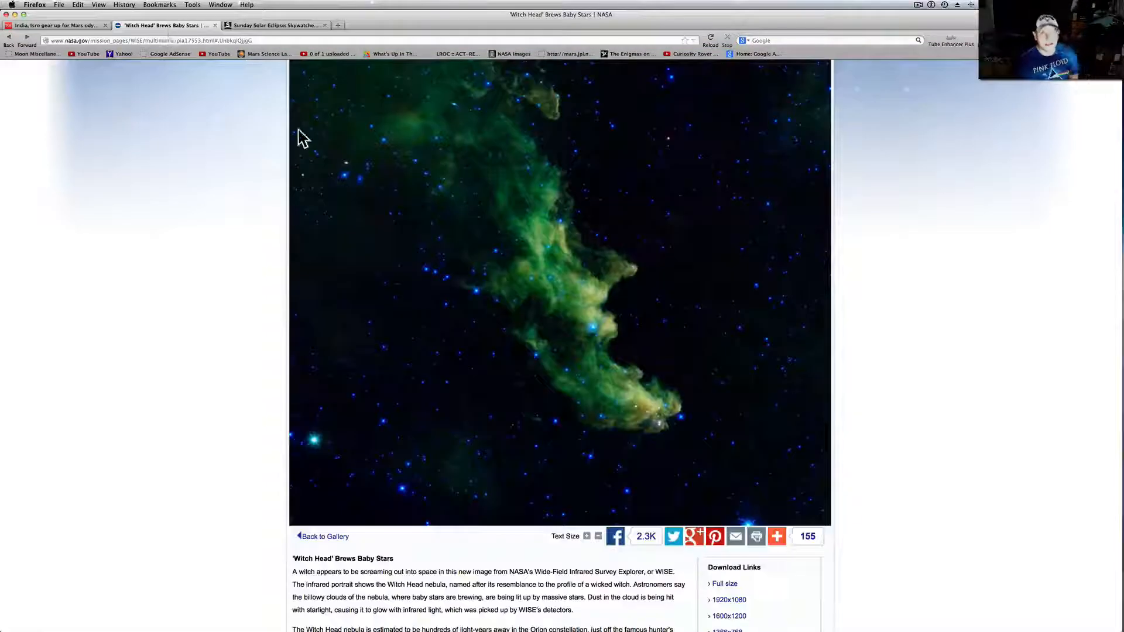
{"action": "scroll", "scroll_direction": "up", "scroll_amount": 3}
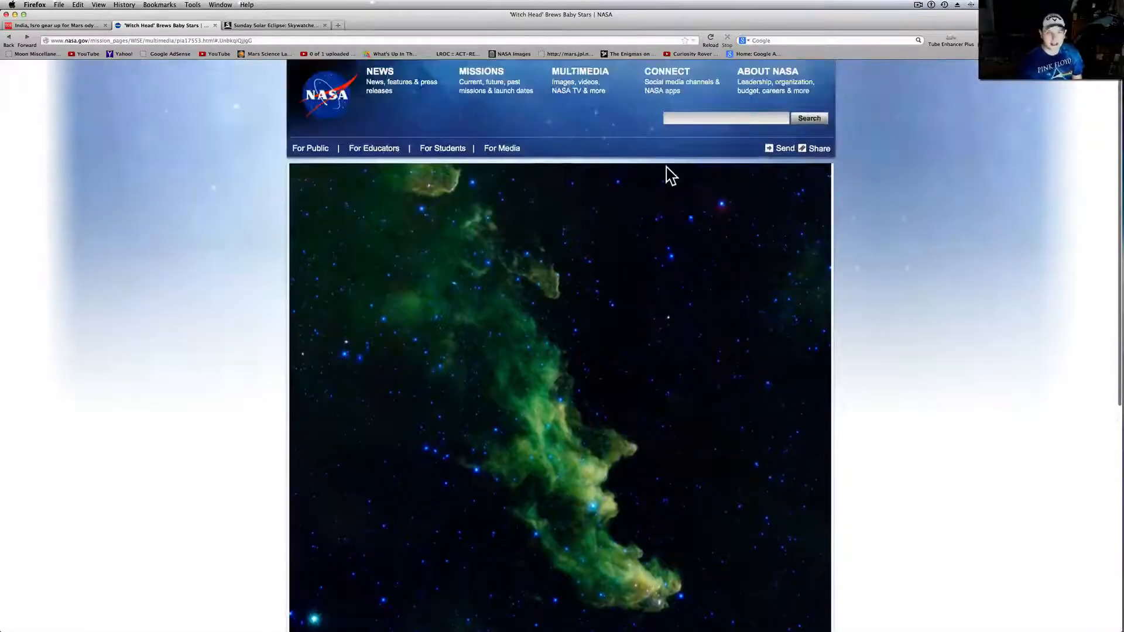
{"action": "scroll", "scroll_direction": "down", "scroll_amount": 3}
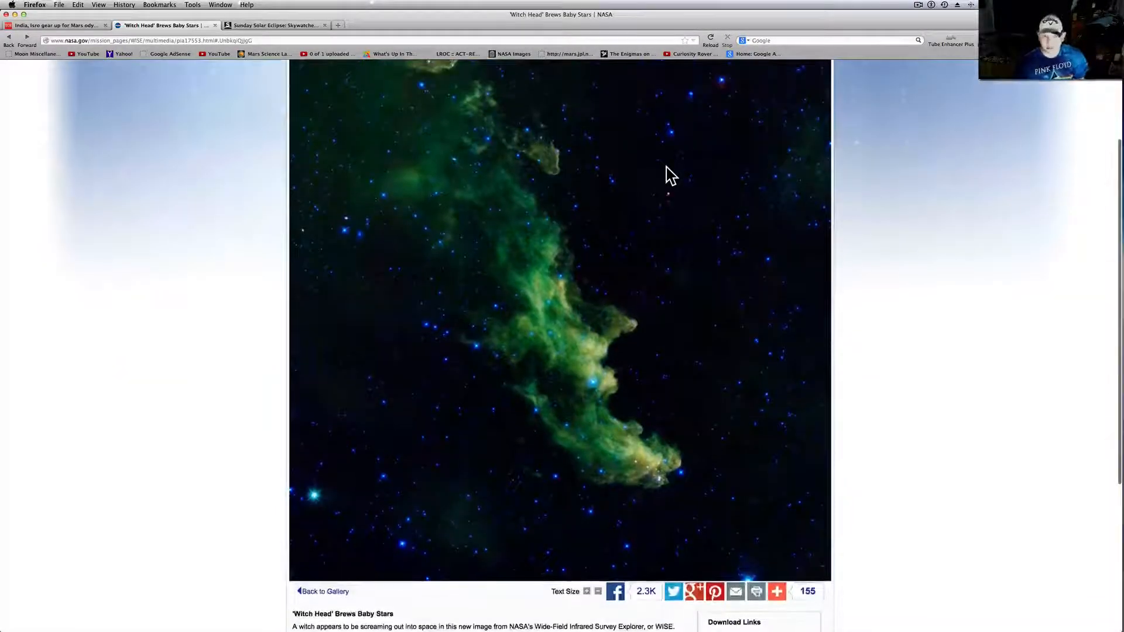
{"action": "scroll", "scroll_direction": "up", "scroll_amount": 3}
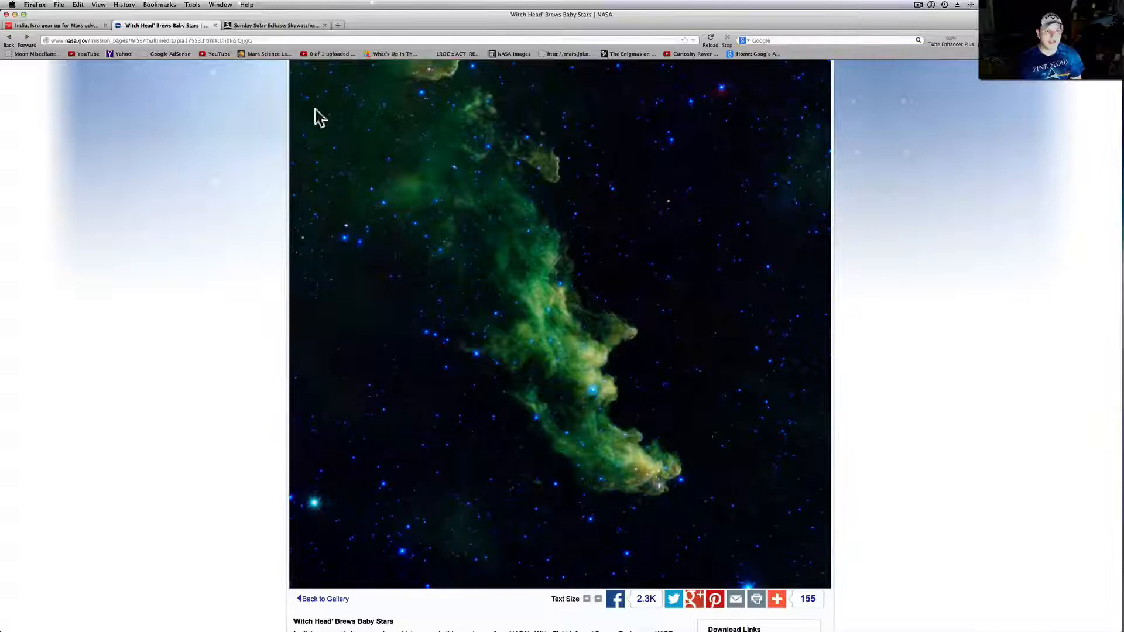
{"action": "mouse_move", "coordinate": [137, 139]}
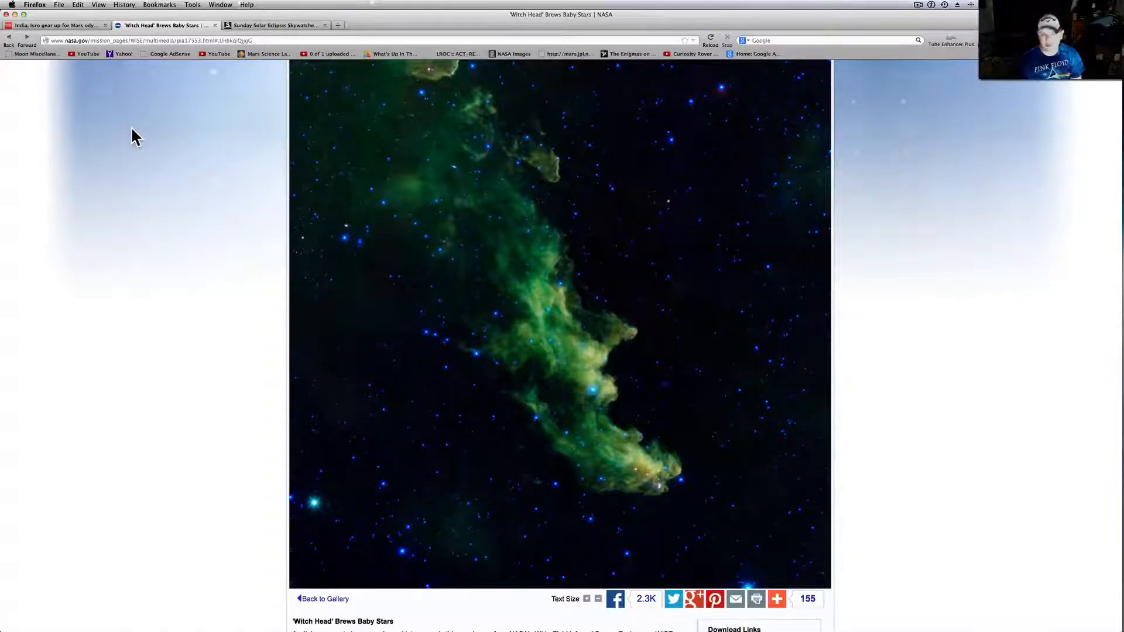
{"action": "mouse_move", "coordinate": [262, 179]}
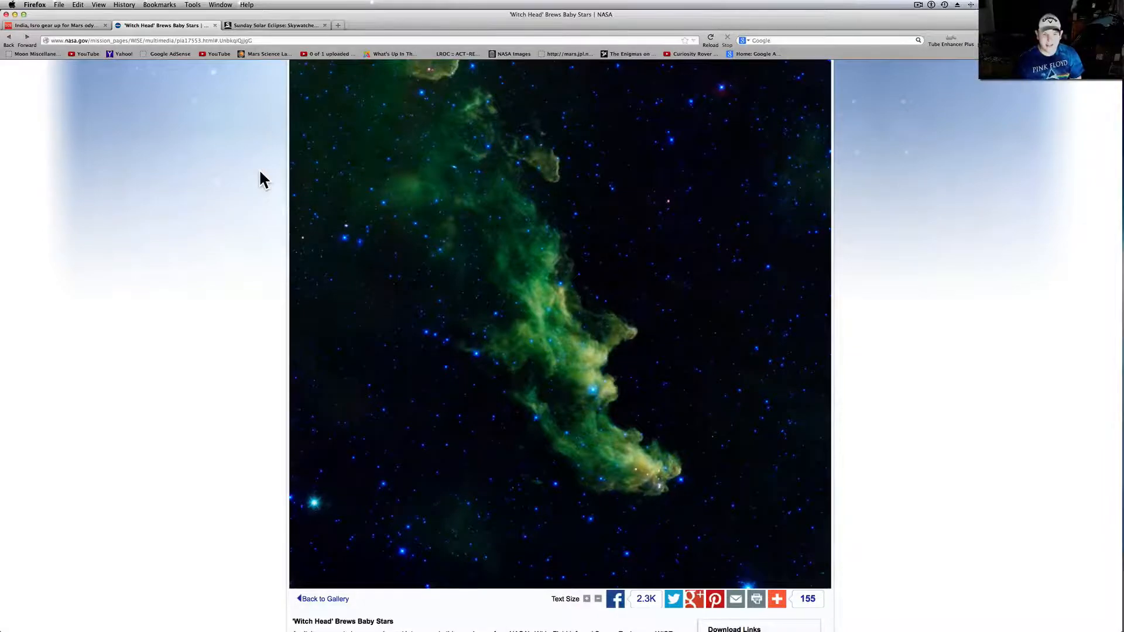
{"action": "scroll", "scroll_direction": "down", "scroll_amount": 3}
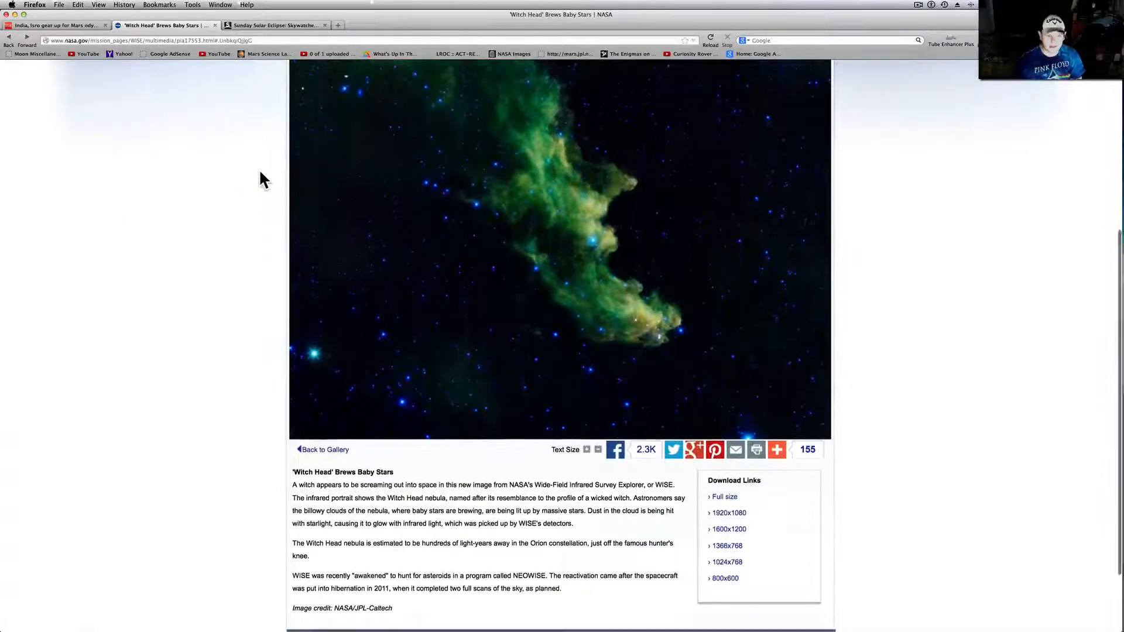
{"action": "scroll", "scroll_direction": "down", "scroll_amount": 3}
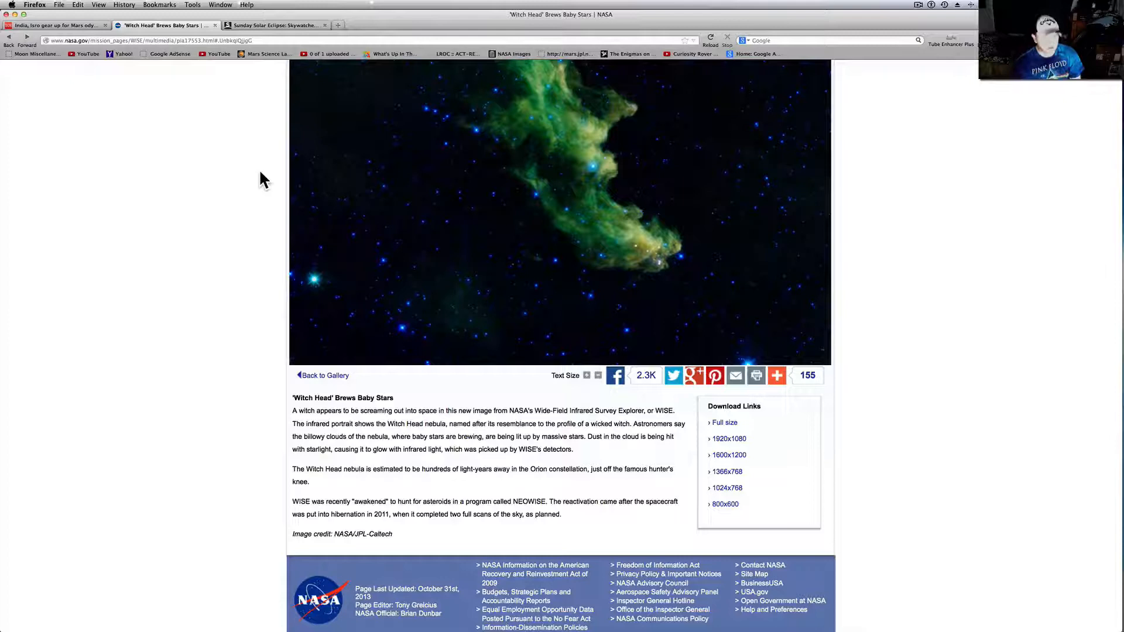
{"action": "scroll", "scroll_direction": "down", "scroll_amount": 3}
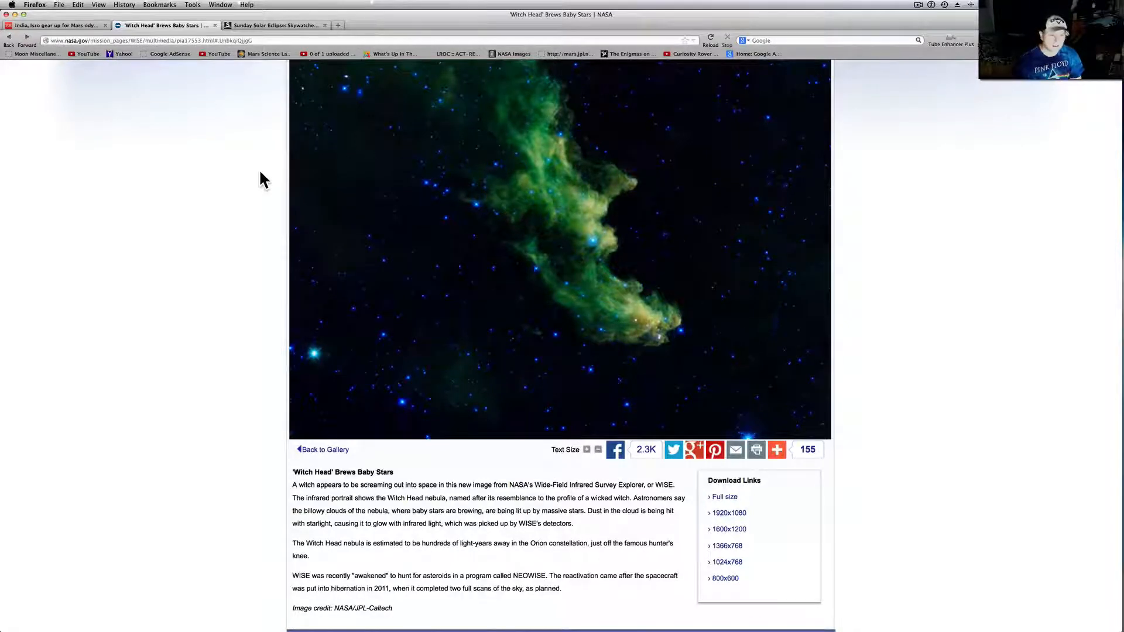
{"action": "mouse_move", "coordinate": [367, 324]}
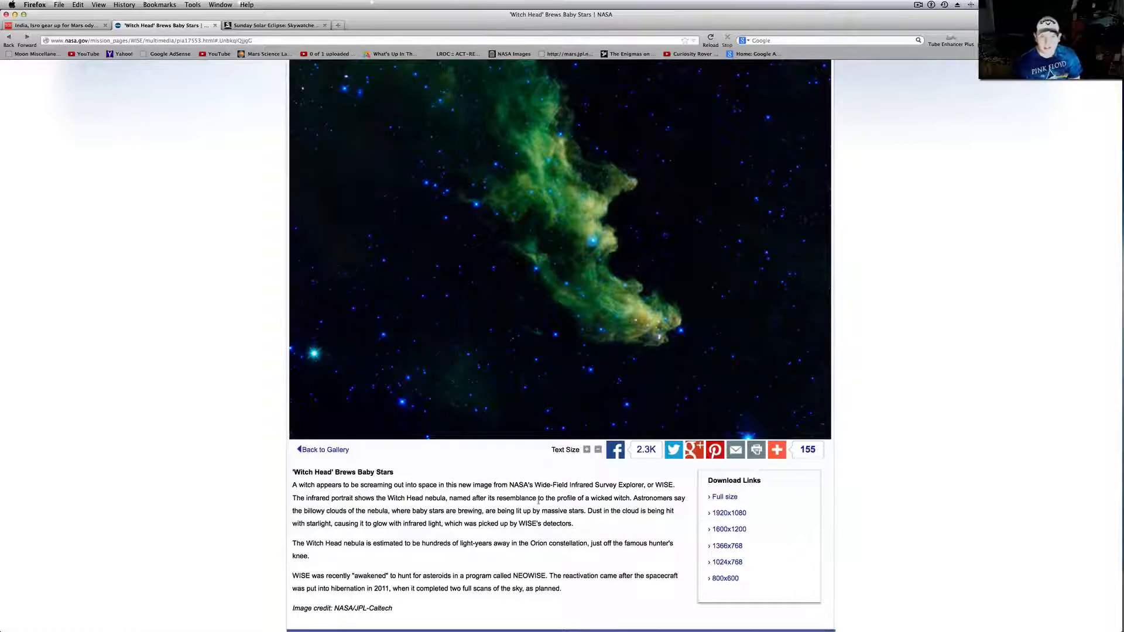
{"action": "mouse_move", "coordinate": [605, 529]}
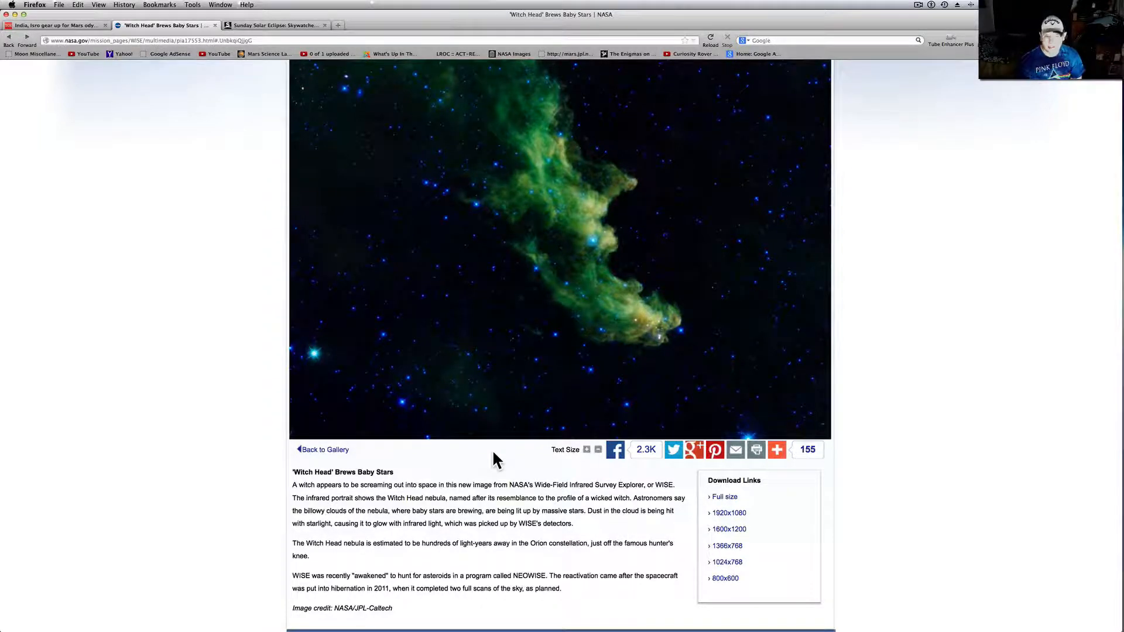
{"action": "mouse_move", "coordinate": [420, 606]}
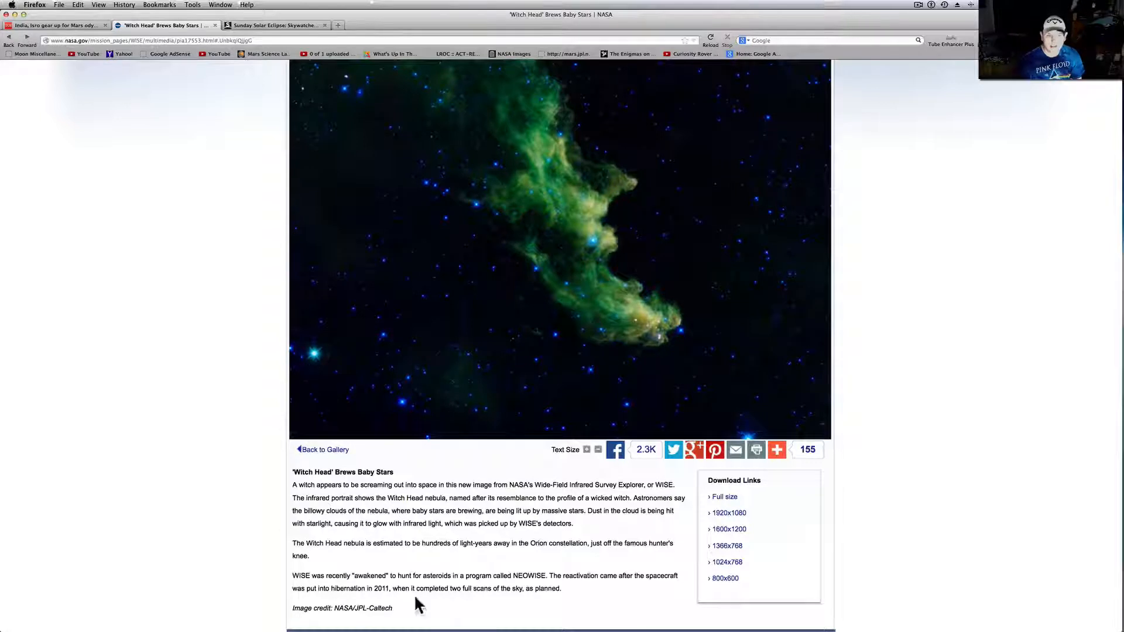
{"action": "mouse_move", "coordinate": [492, 543]}
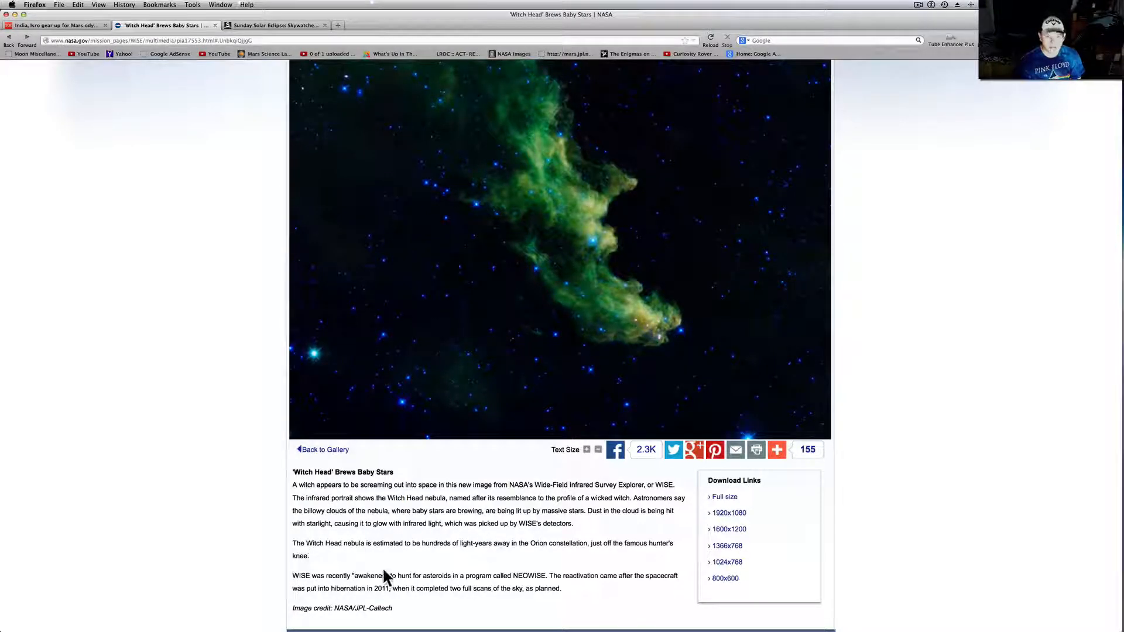
{"action": "mouse_move", "coordinate": [422, 556]}
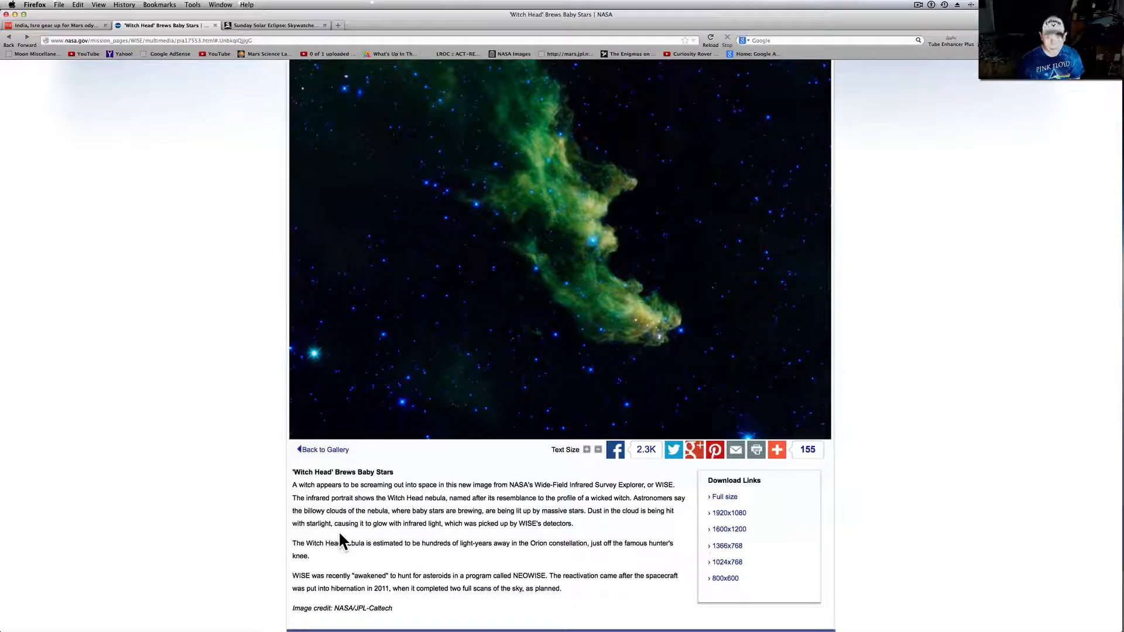
- Scroll the Witch Head page back up to the NASA header above the nebula image
{"action": "scroll", "scroll_direction": "up", "scroll_amount": 3}
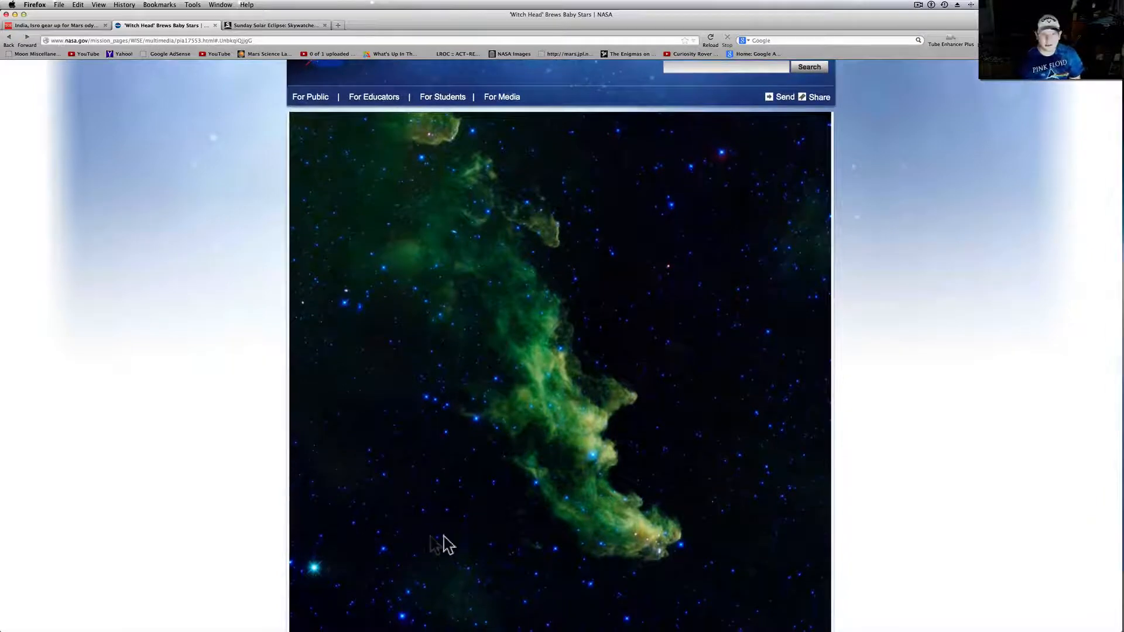
{"action": "scroll", "scroll_direction": "down", "scroll_amount": 3}
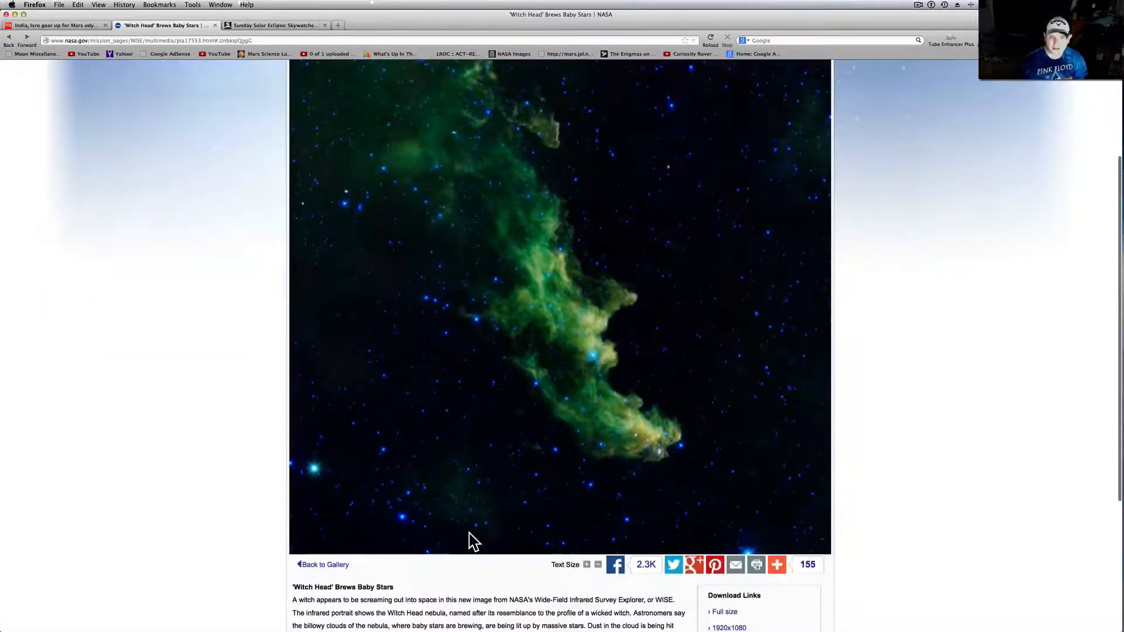
{"action": "scroll", "scroll_direction": "down", "scroll_amount": 3}
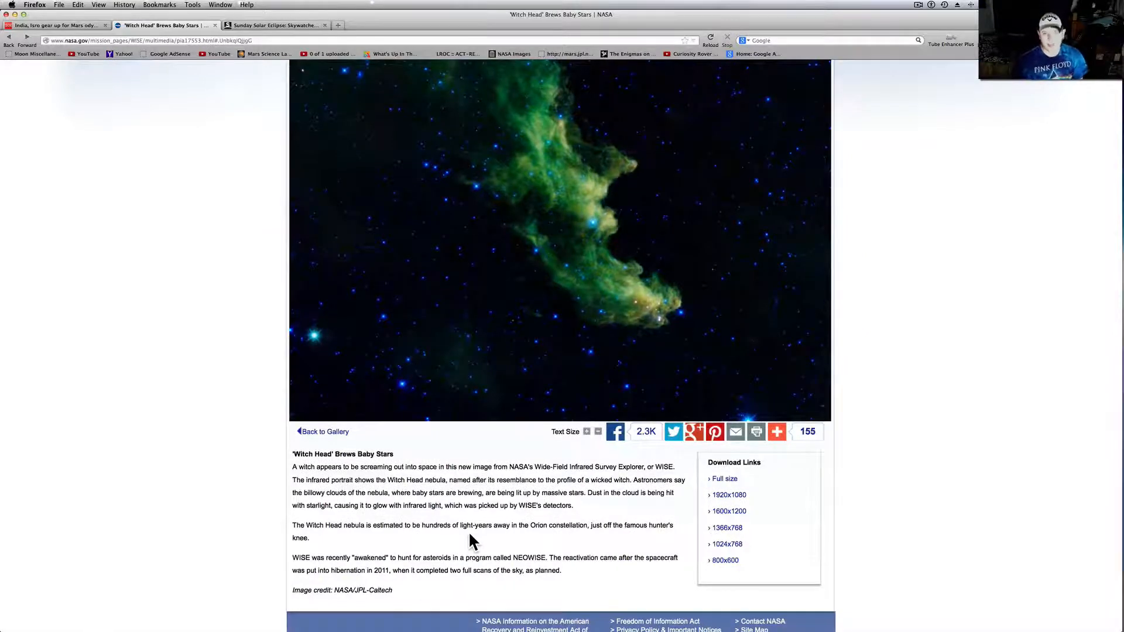
{"action": "scroll", "scroll_direction": "down", "scroll_amount": 3}
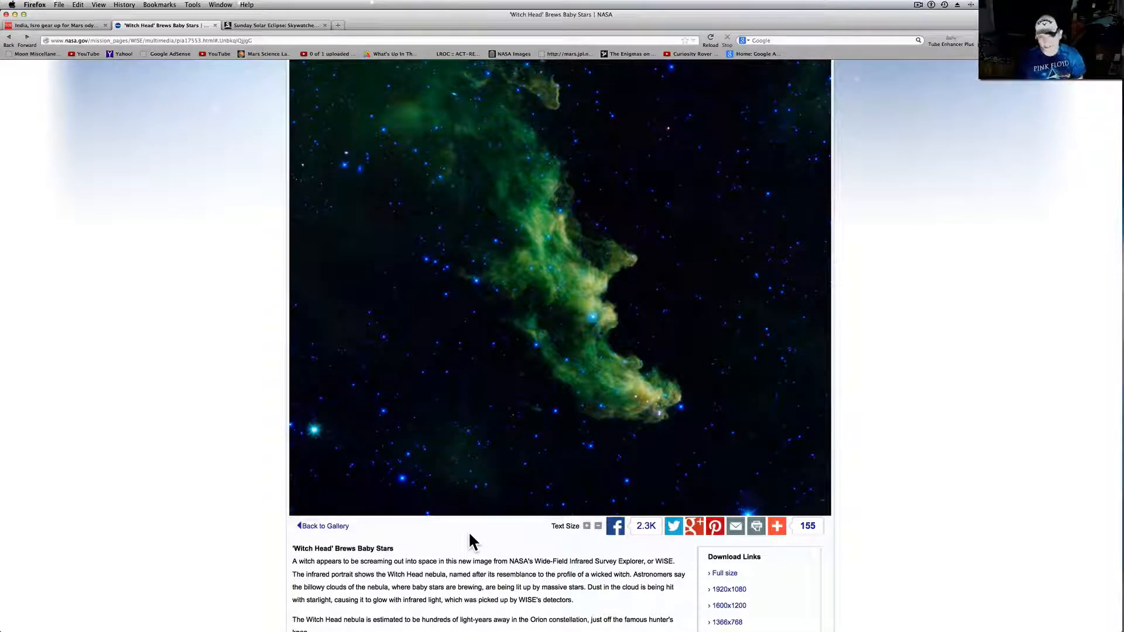
{"action": "mouse_move", "coordinate": [189, 371]}
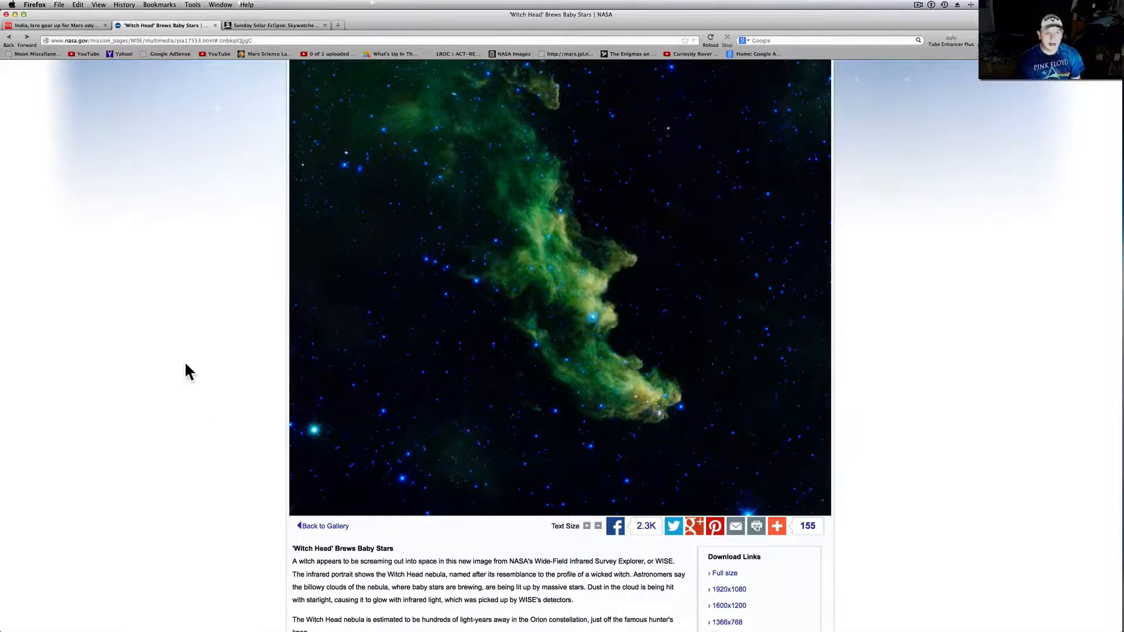
{"action": "scroll", "scroll_direction": "up", "scroll_amount": 3}
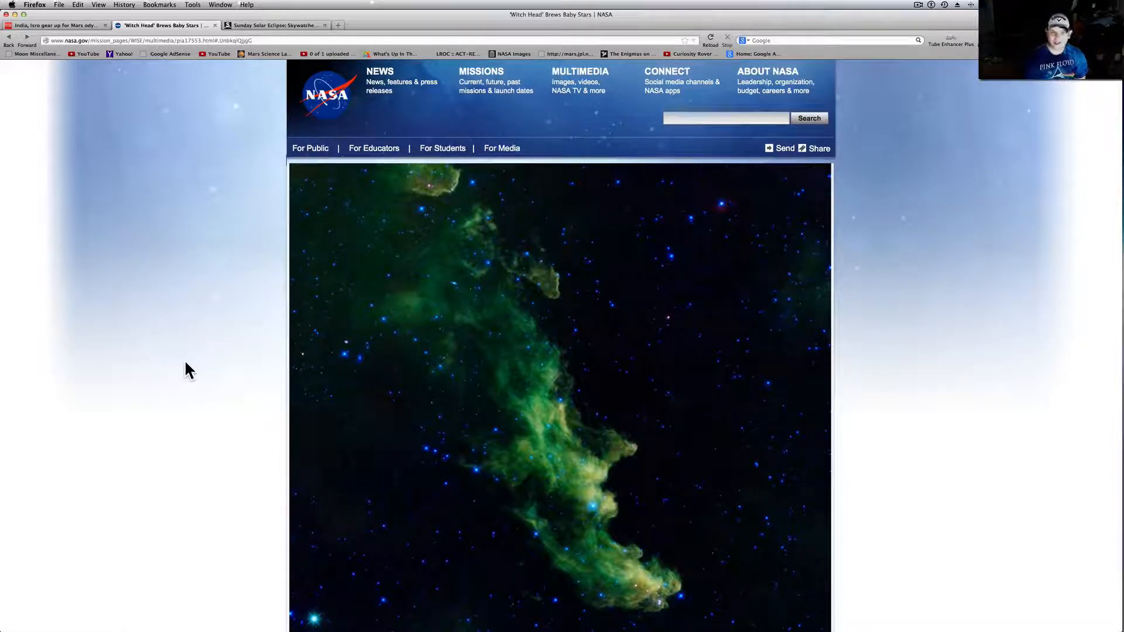
{"action": "mouse_move", "coordinate": [236, 306]}
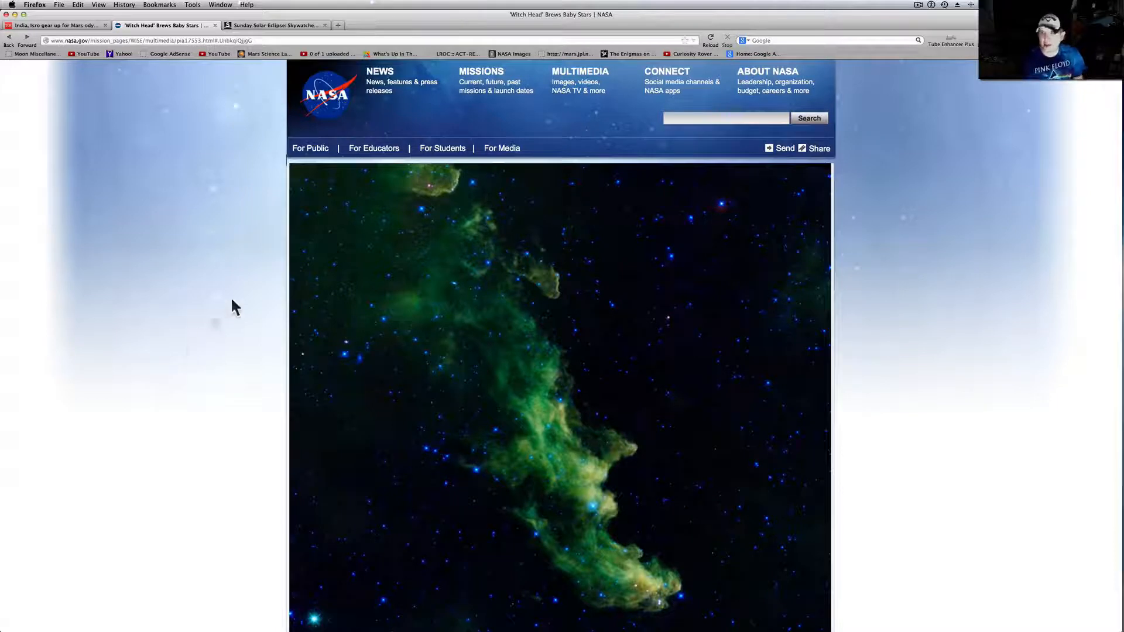
{"action": "mouse_move", "coordinate": [969, 126]}
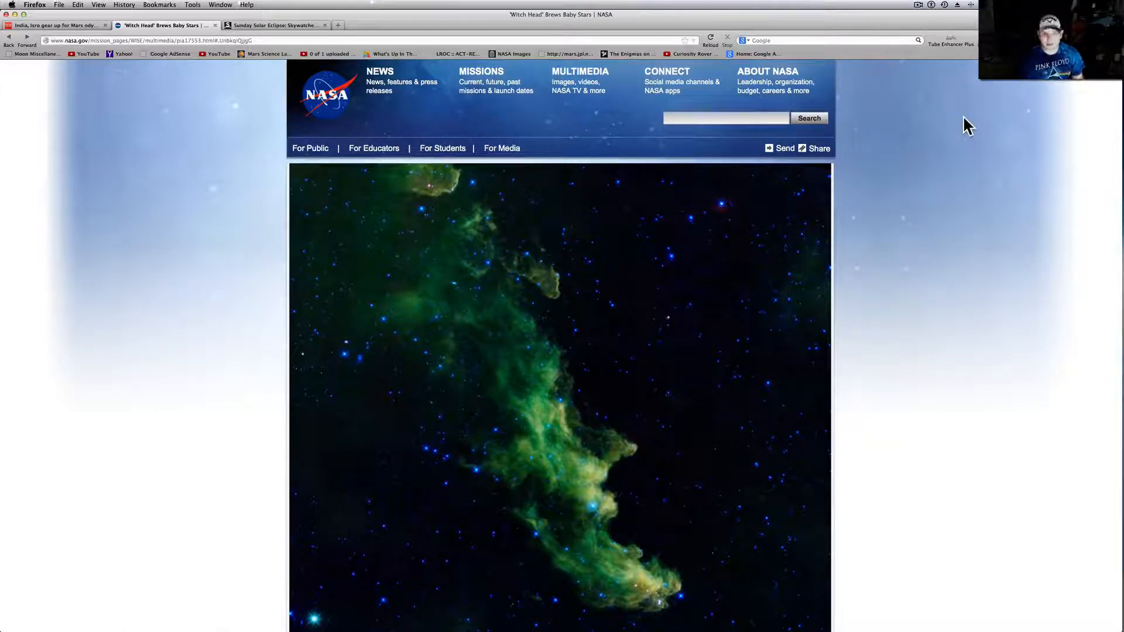
{"action": "mouse_move", "coordinate": [935, 136]}
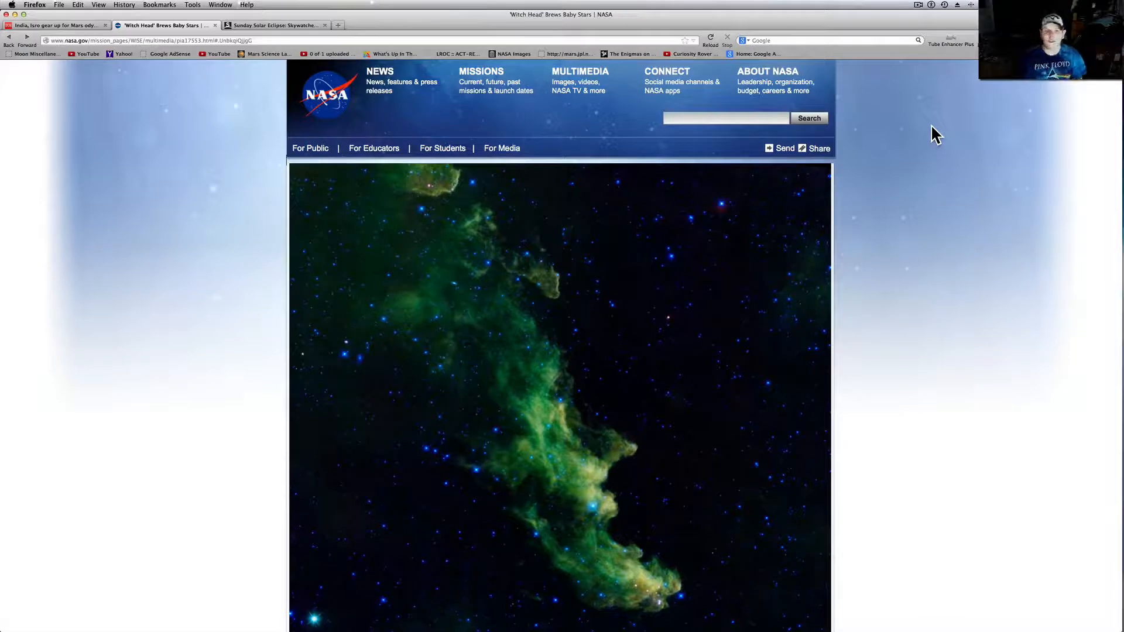
{"action": "mouse_move", "coordinate": [718, 159]}
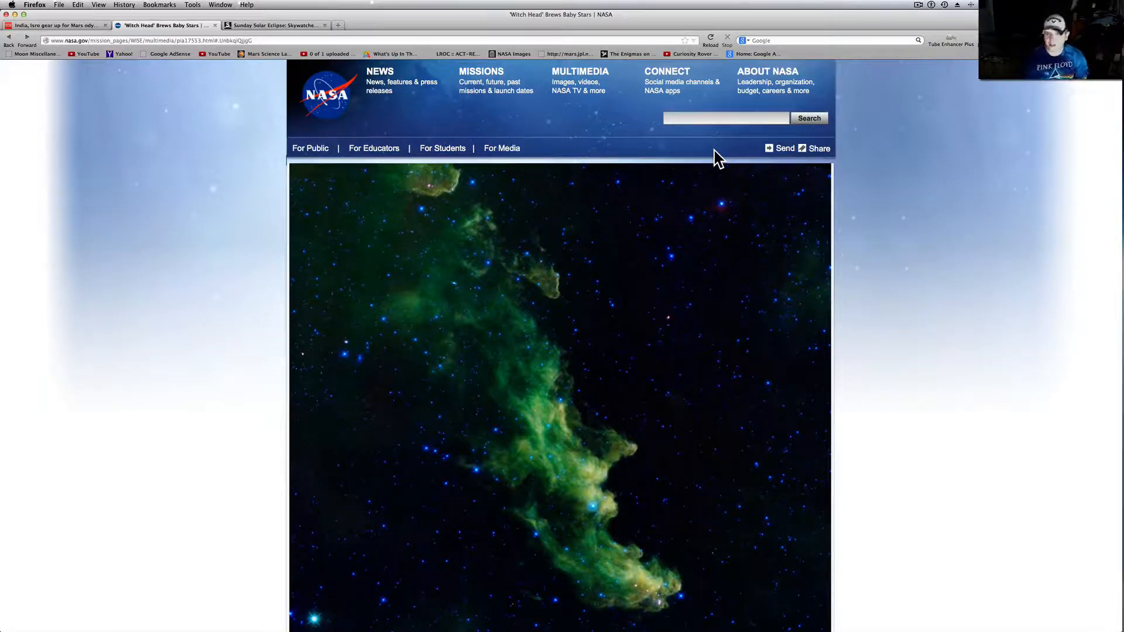
{"action": "mouse_move", "coordinate": [694, 221]}
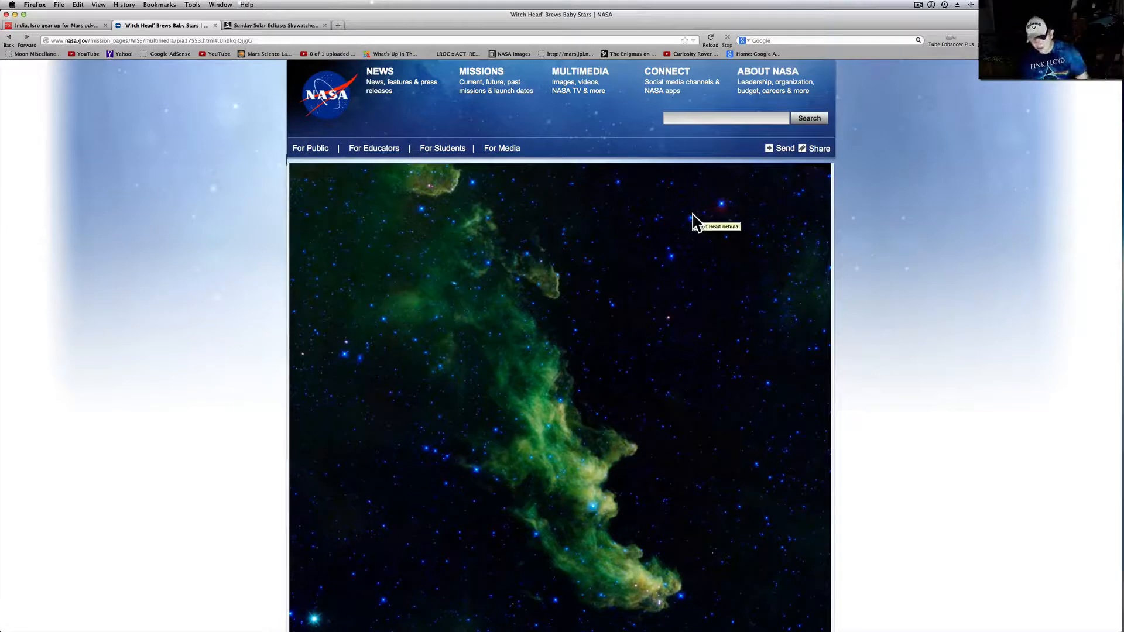
{"action": "mouse_move", "coordinate": [781, 204]}
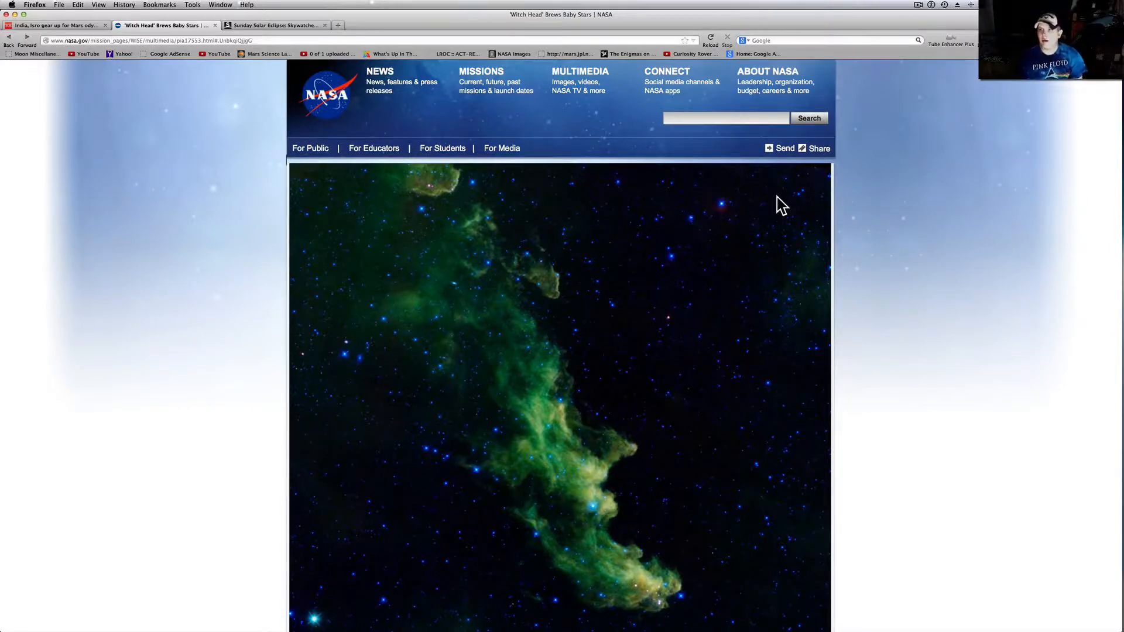
{"action": "left_click", "coordinate": [919, 5]}
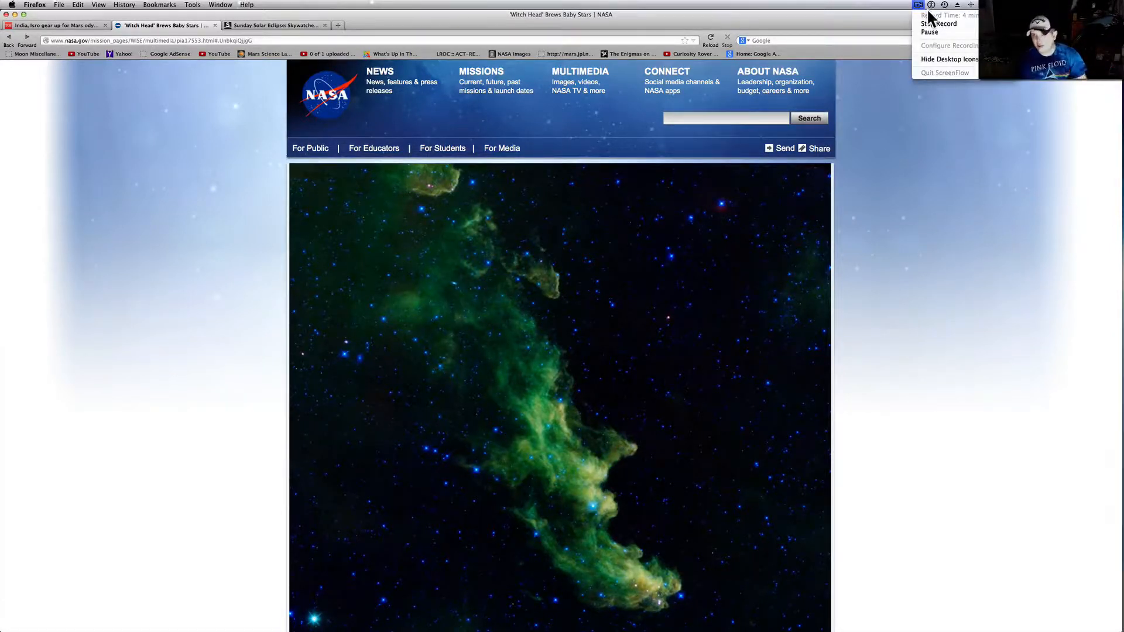